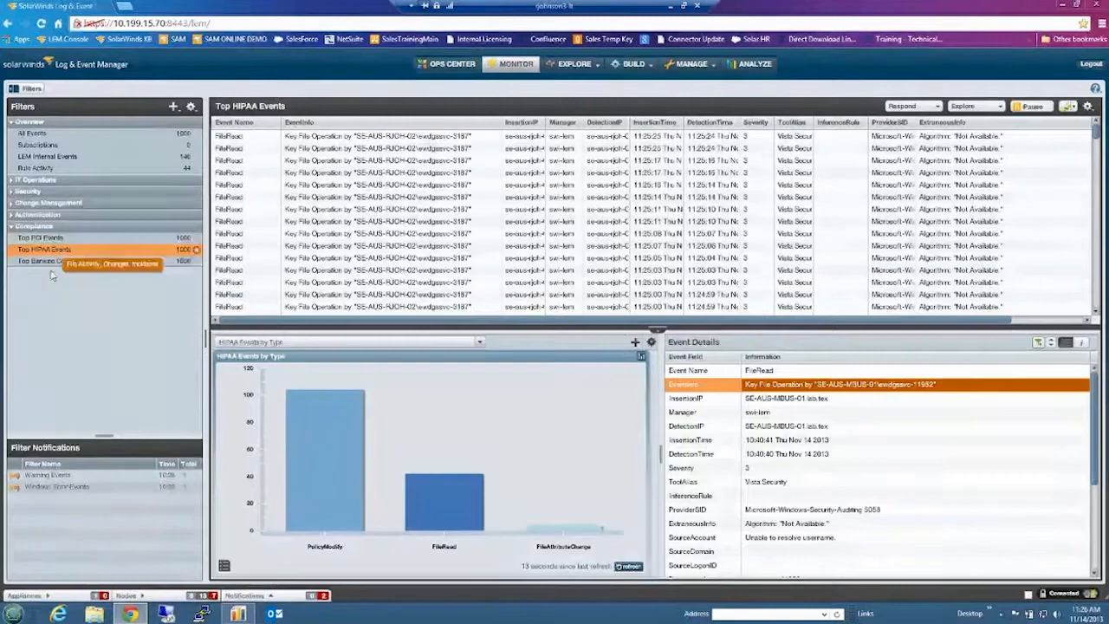
mouse_move(39, 238)
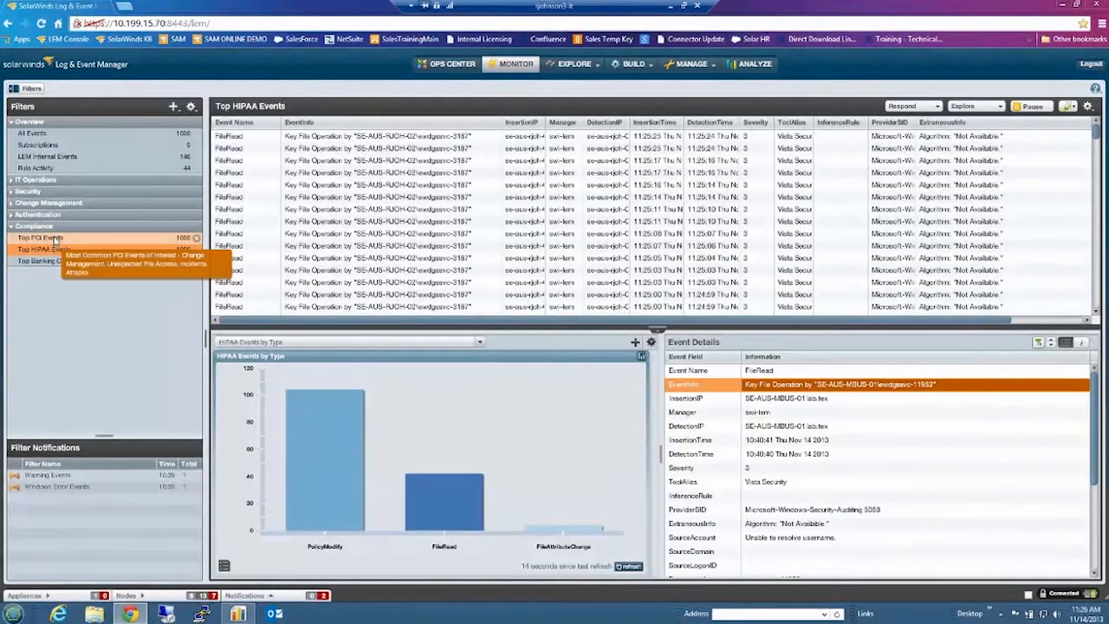
Step: View the Top PCI, Top HIPAA, then Top Banking Compliance Events filters in turn
click(40, 237)
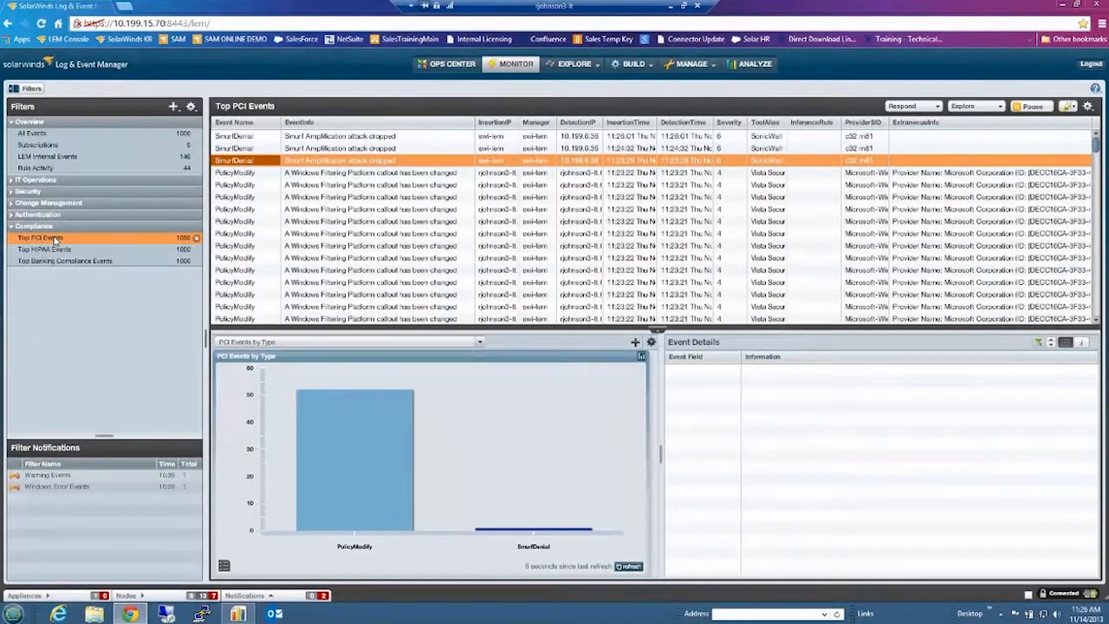
click(44, 249)
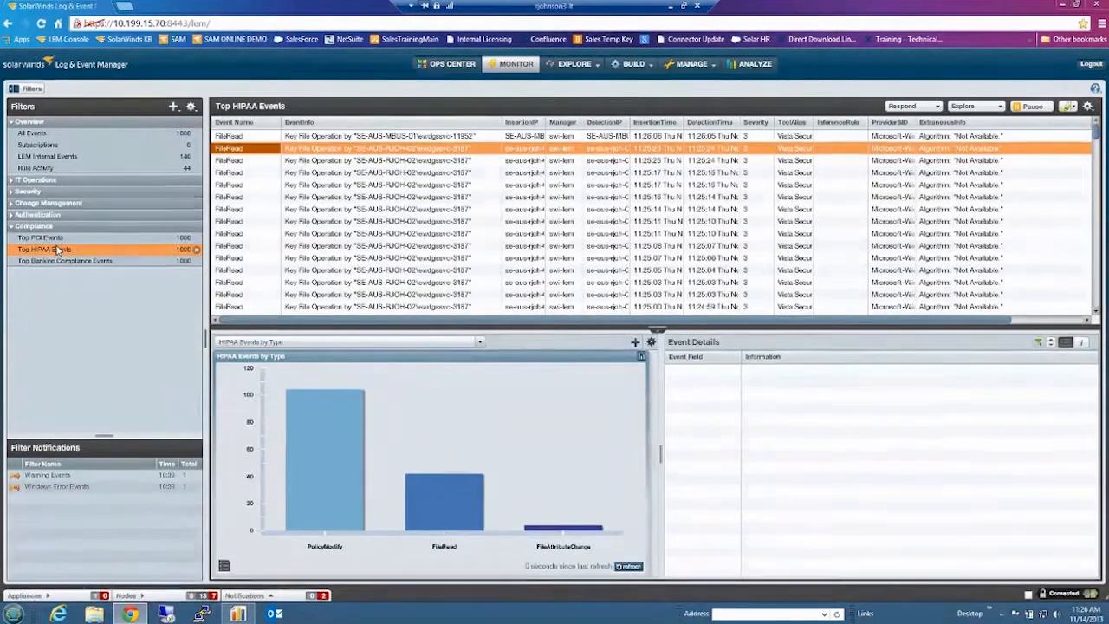
click(65, 260)
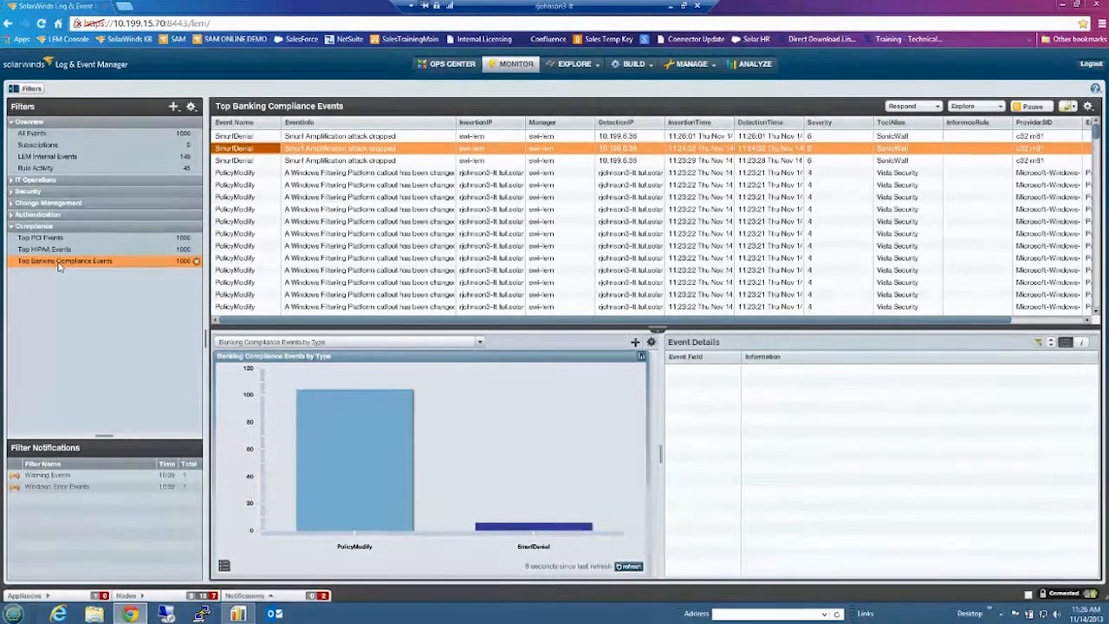
mouse_move(64, 261)
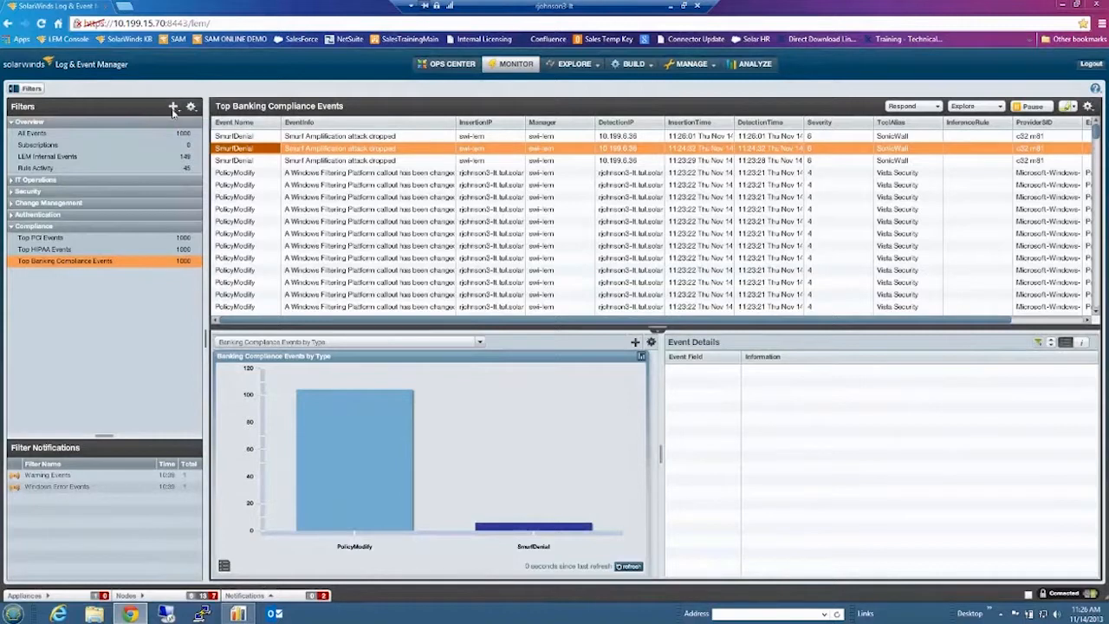
Step: Start a New Filter and select the ApplicationDenial event type to list its fields
click(173, 106)
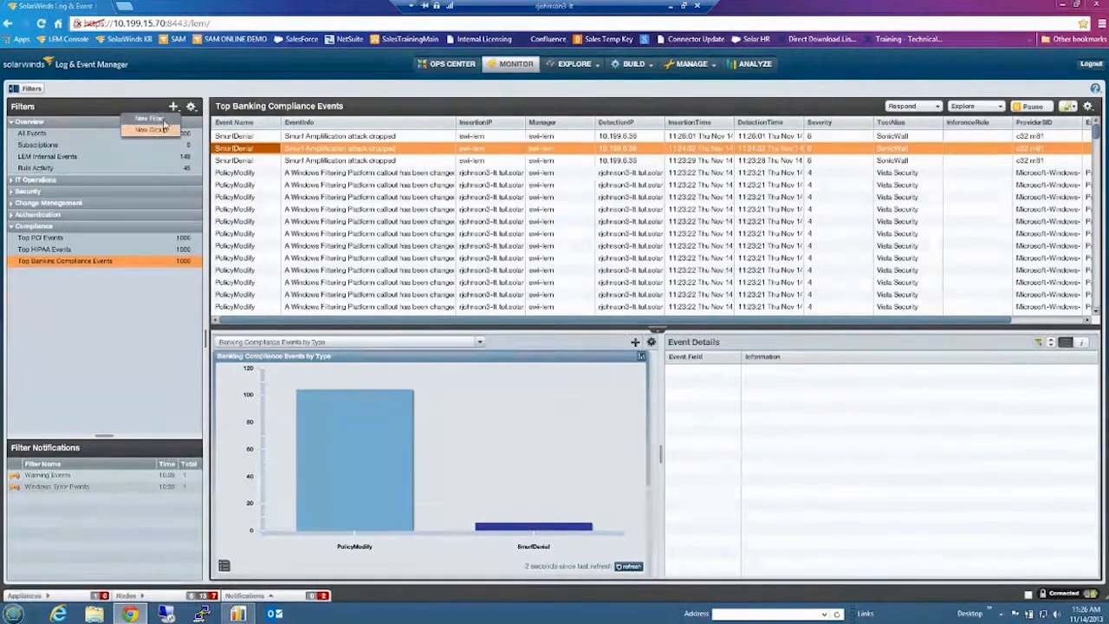
click(149, 117)
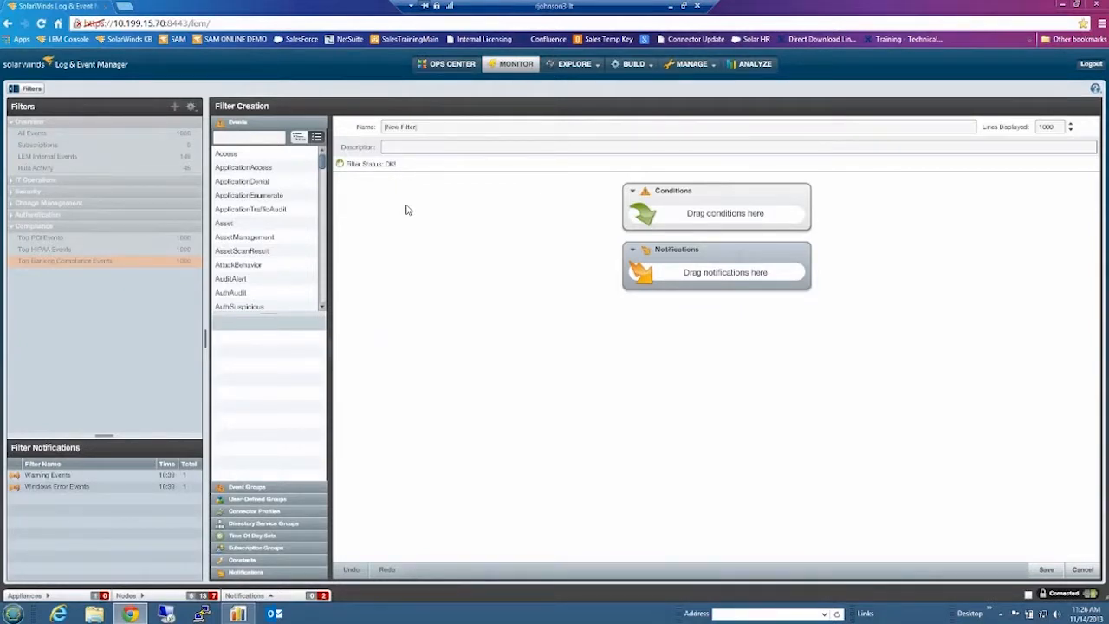
mouse_move(395, 205)
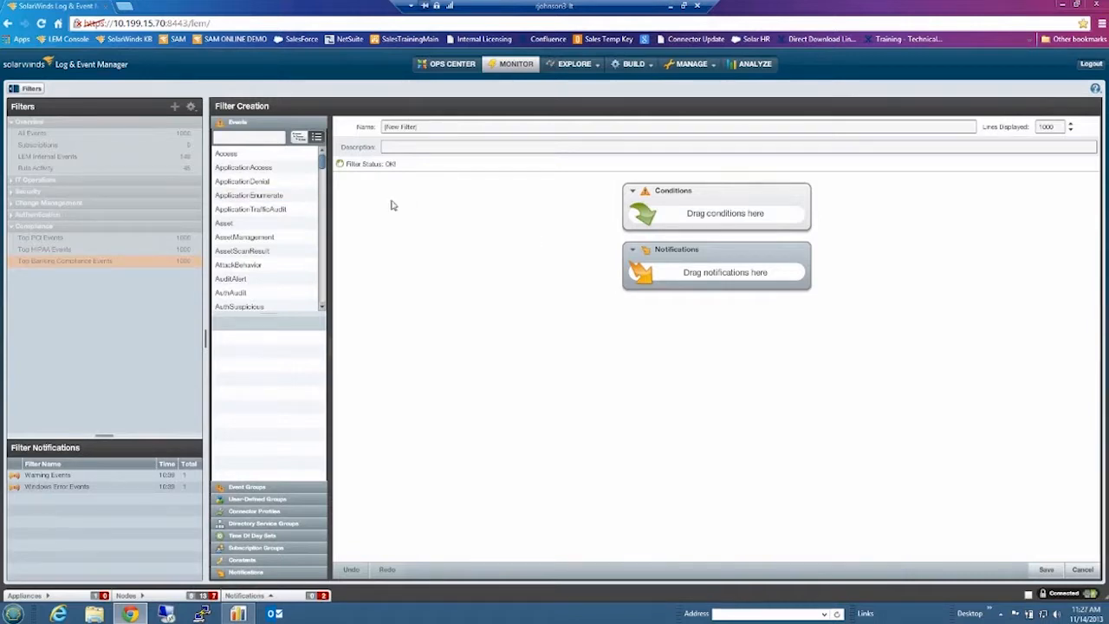
click(243, 181)
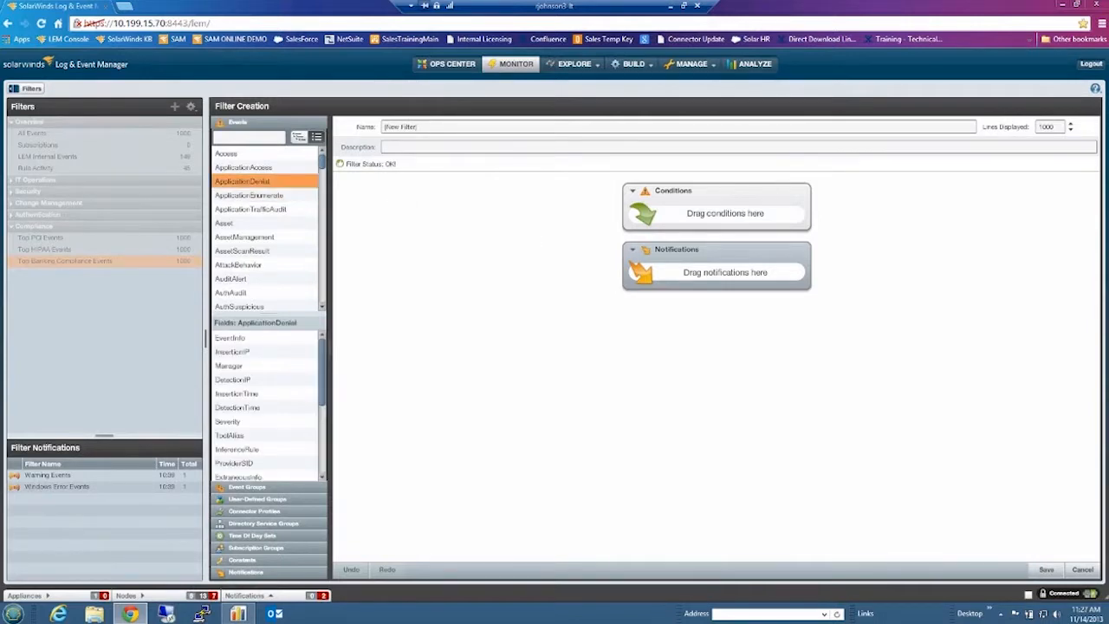
Step: Add ApplicationDenial into the filter's Conditions box as a condition group
drag(243, 181, 711, 221)
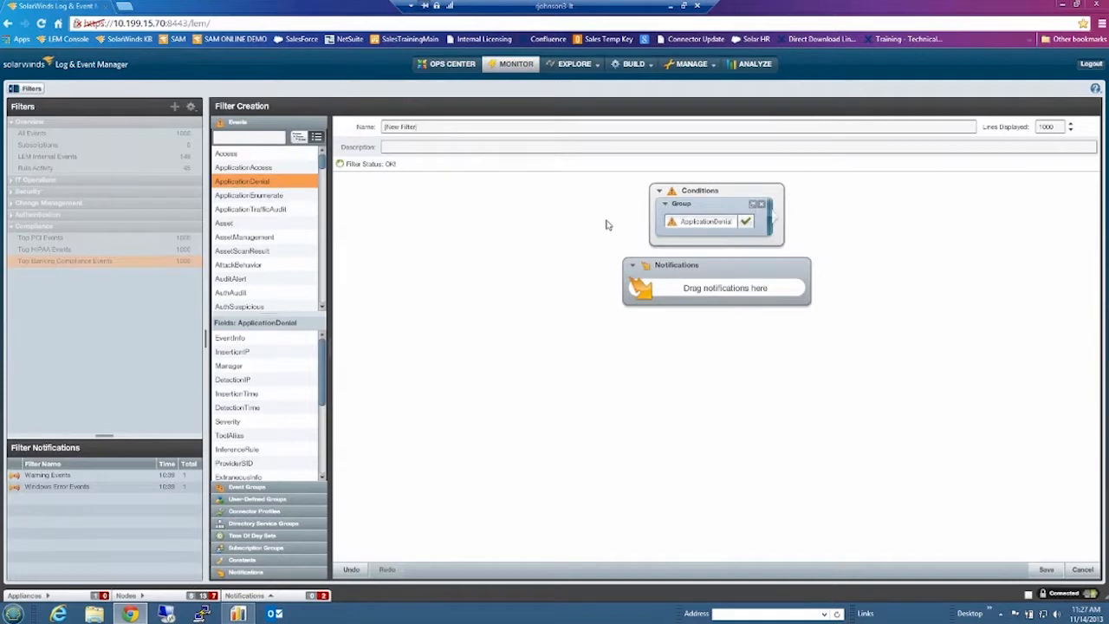
mouse_move(719, 238)
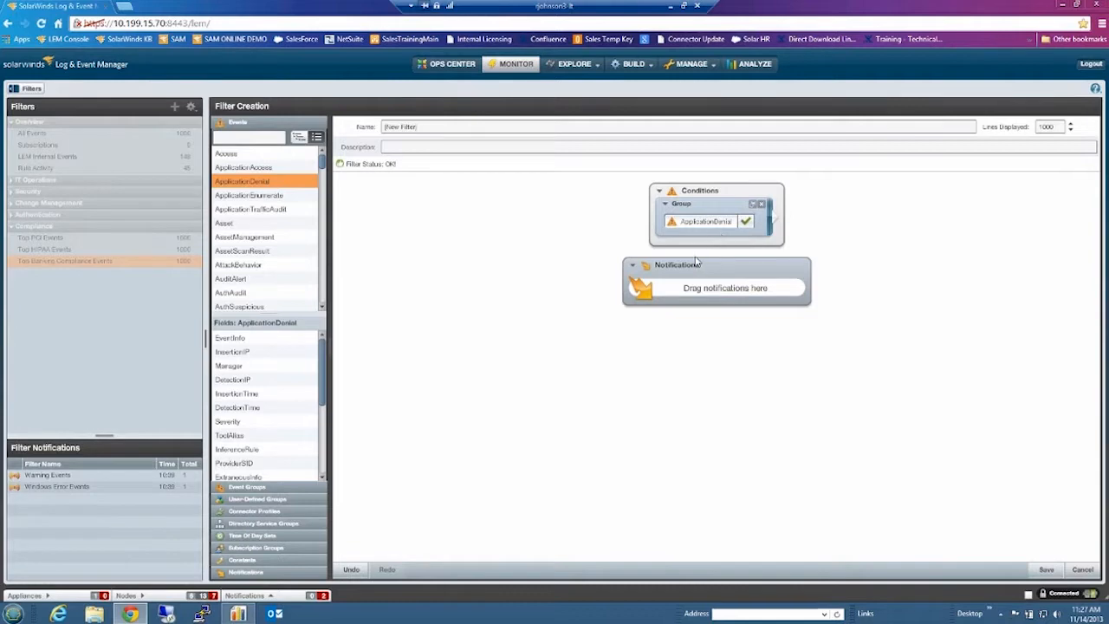
mouse_move(732, 320)
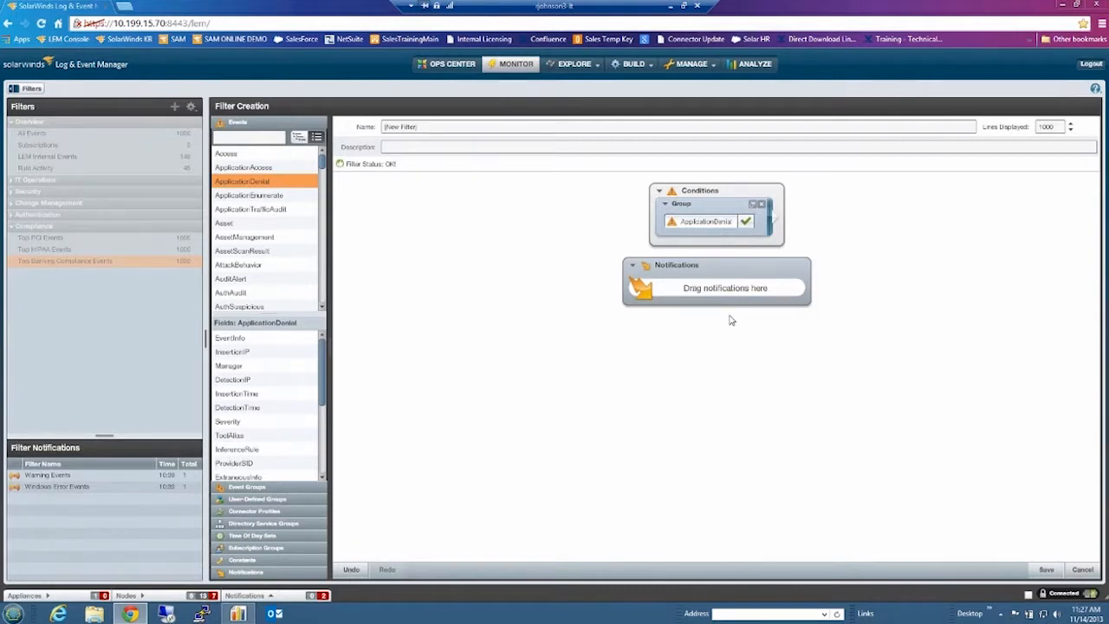
mouse_move(710, 347)
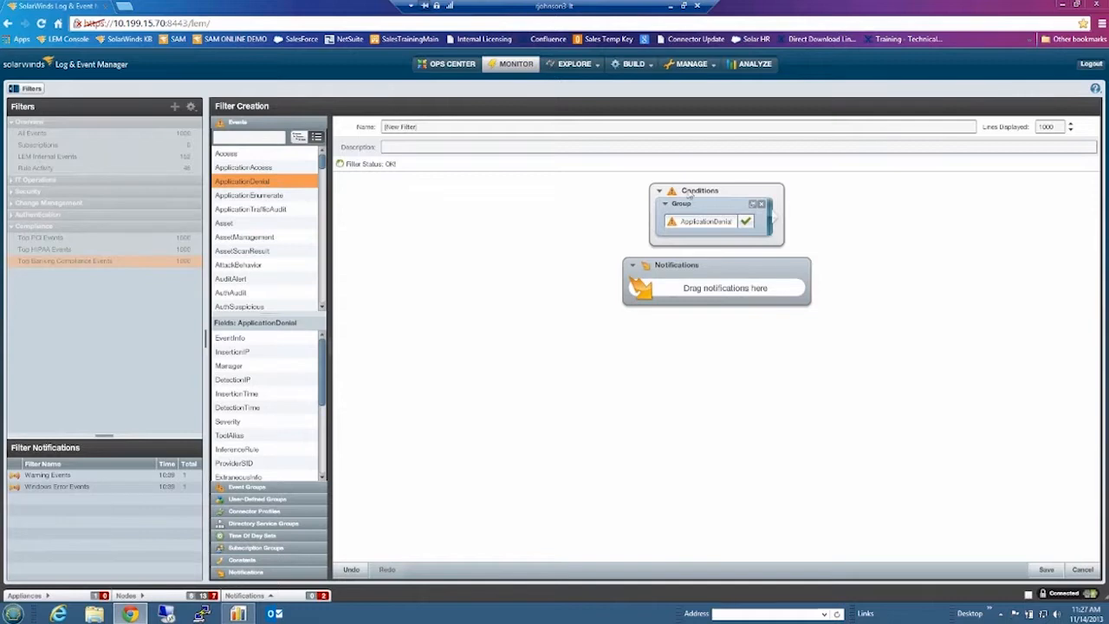
mouse_move(722, 268)
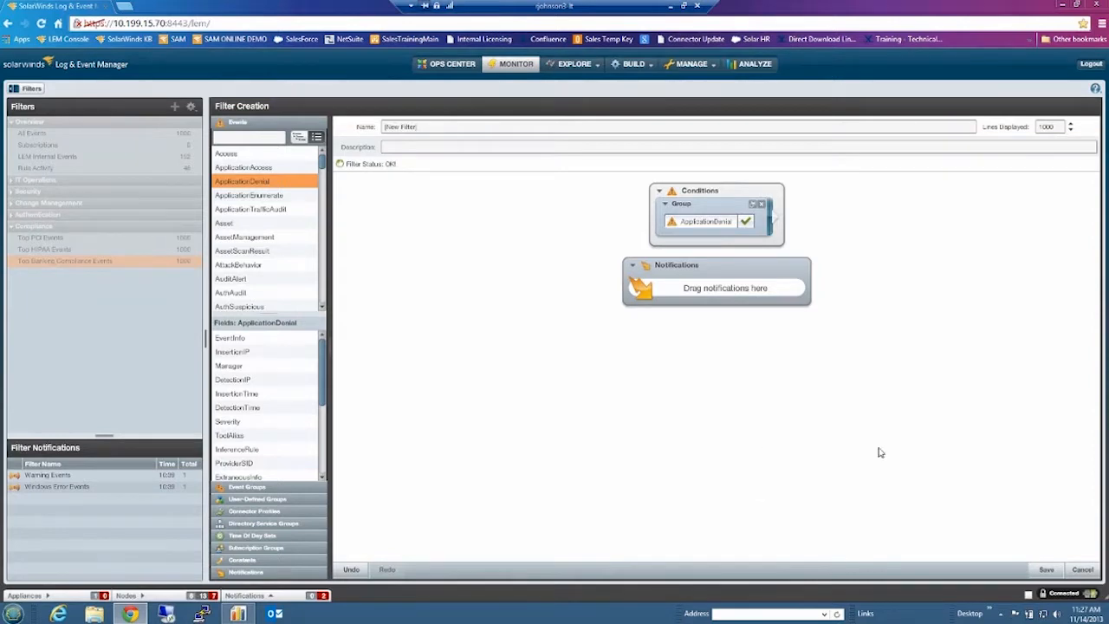
mouse_move(908, 461)
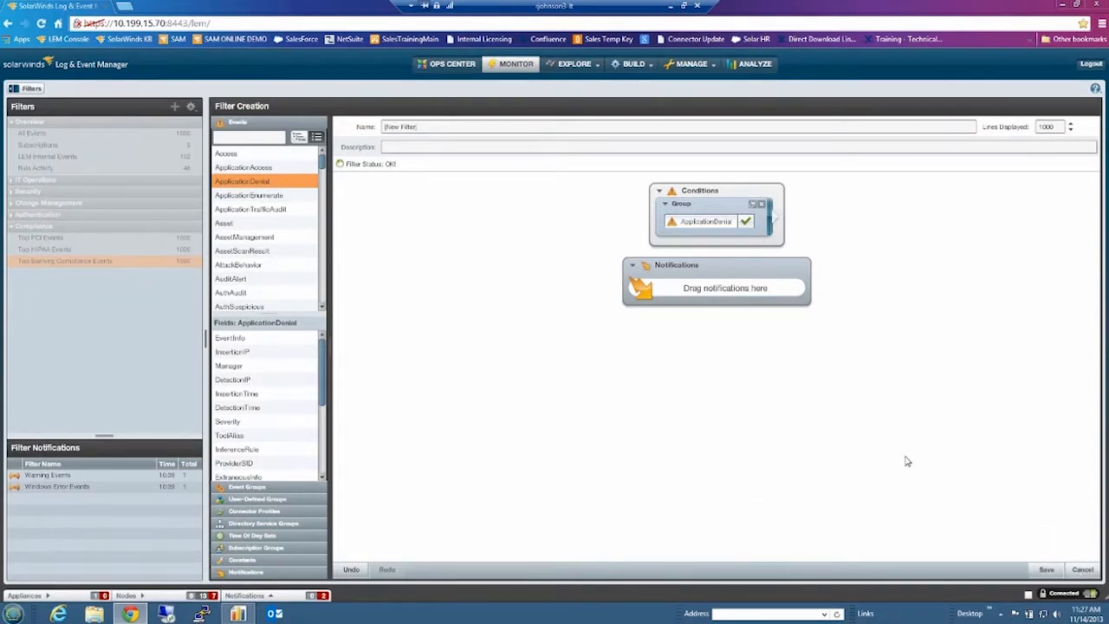